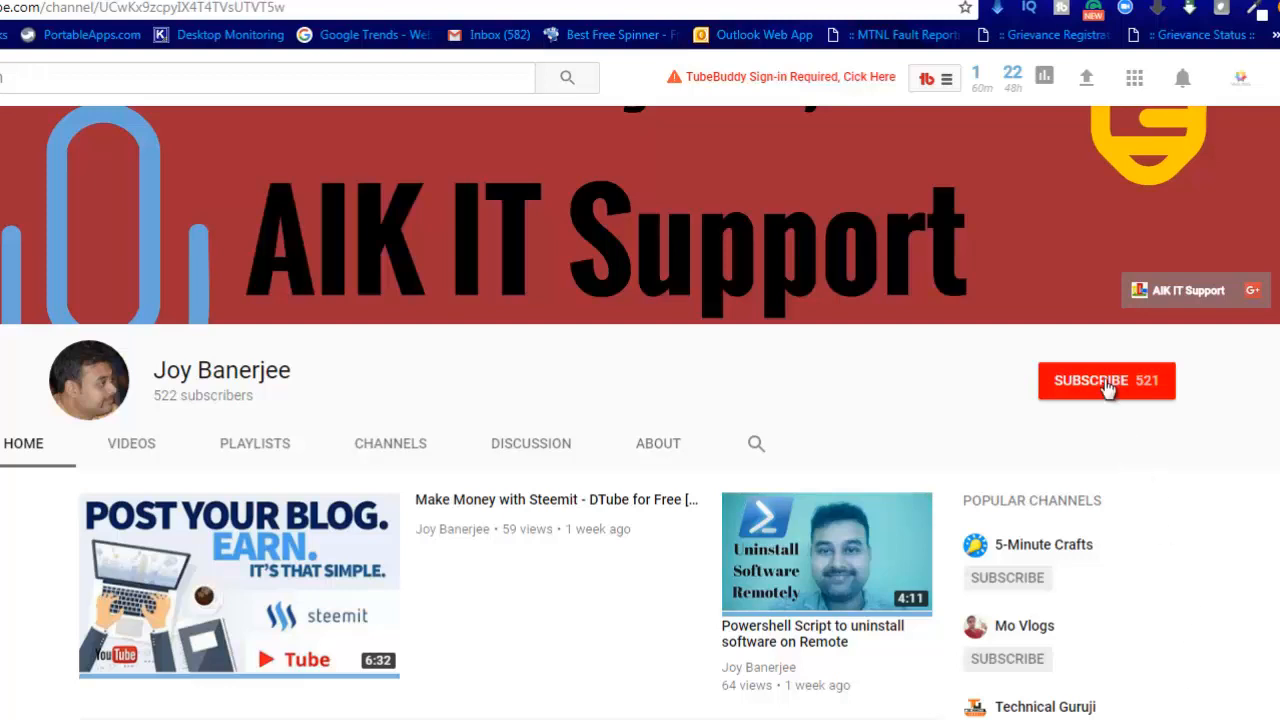
# Subscribe to the AIK IT Support channel and turn on its notification bell.
pyautogui.click(1106, 380)
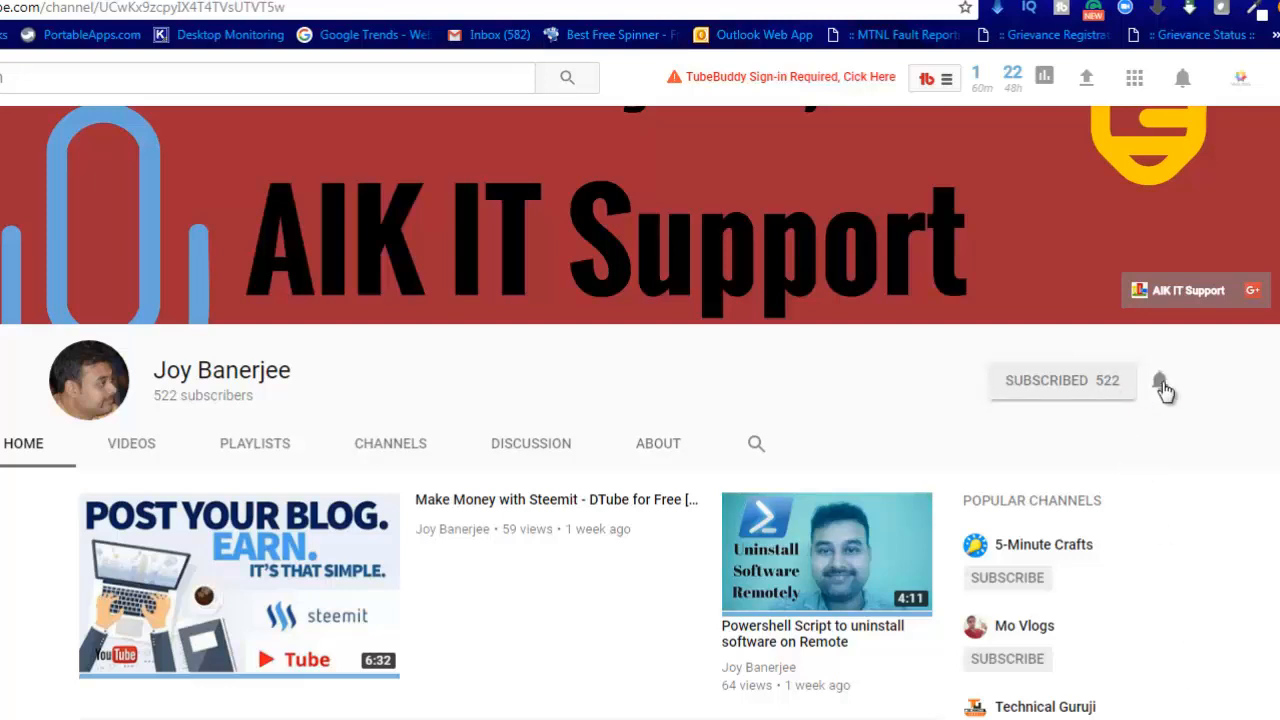
pyautogui.click(1160, 385)
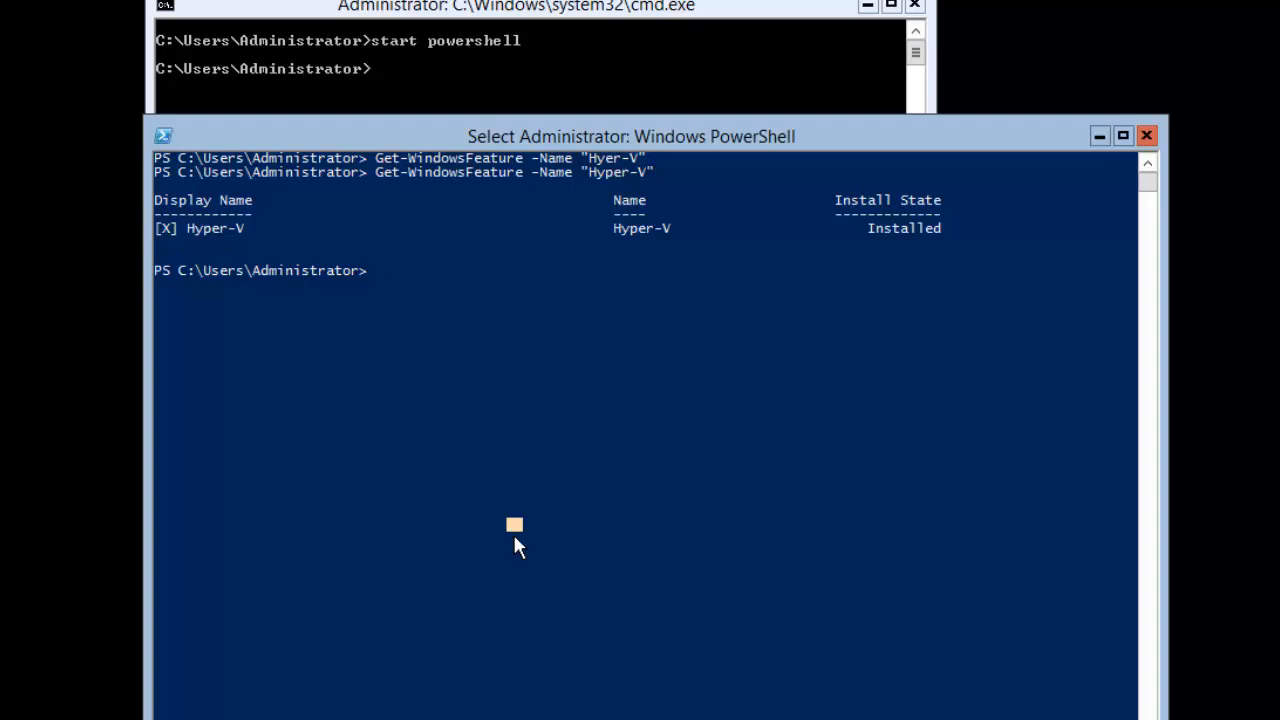
# Run ipconfig to show IPv4 192.168.0.160 and gateway 192.168.0.1, then start ipconfig /all.
pyautogui.write('ip')
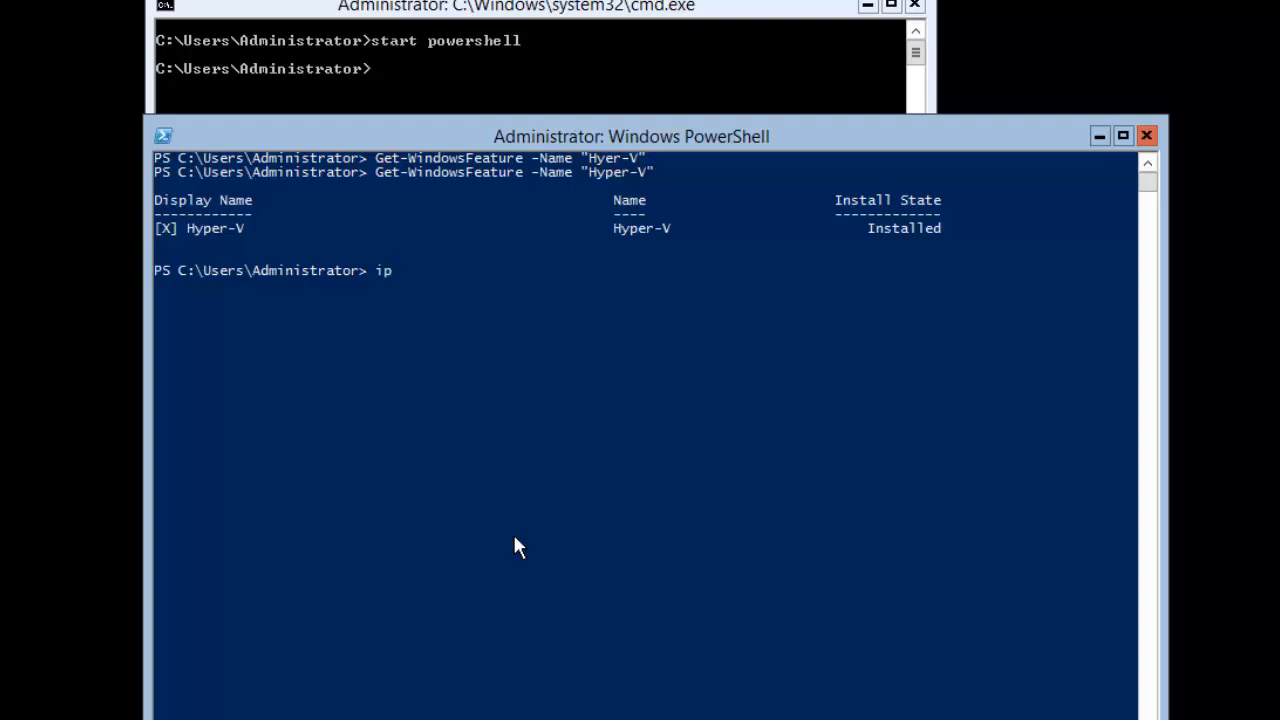
pyautogui.write('config')
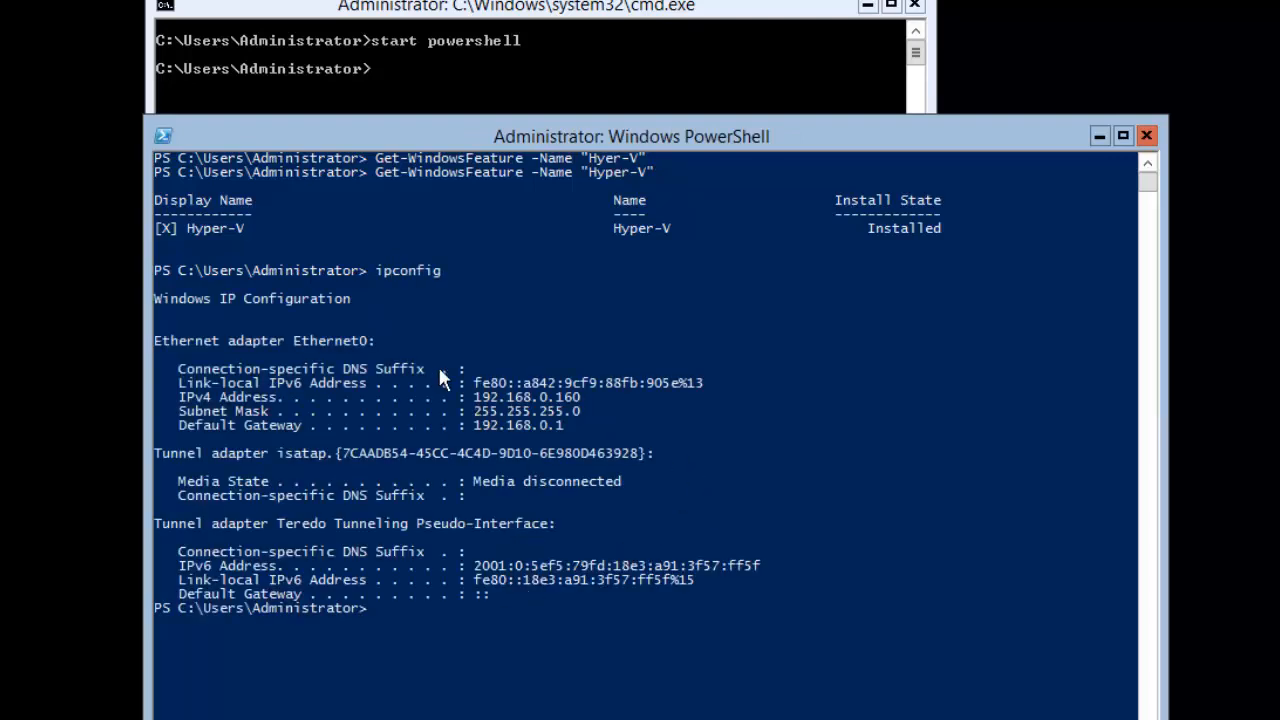
pyautogui.write('ipconfig')
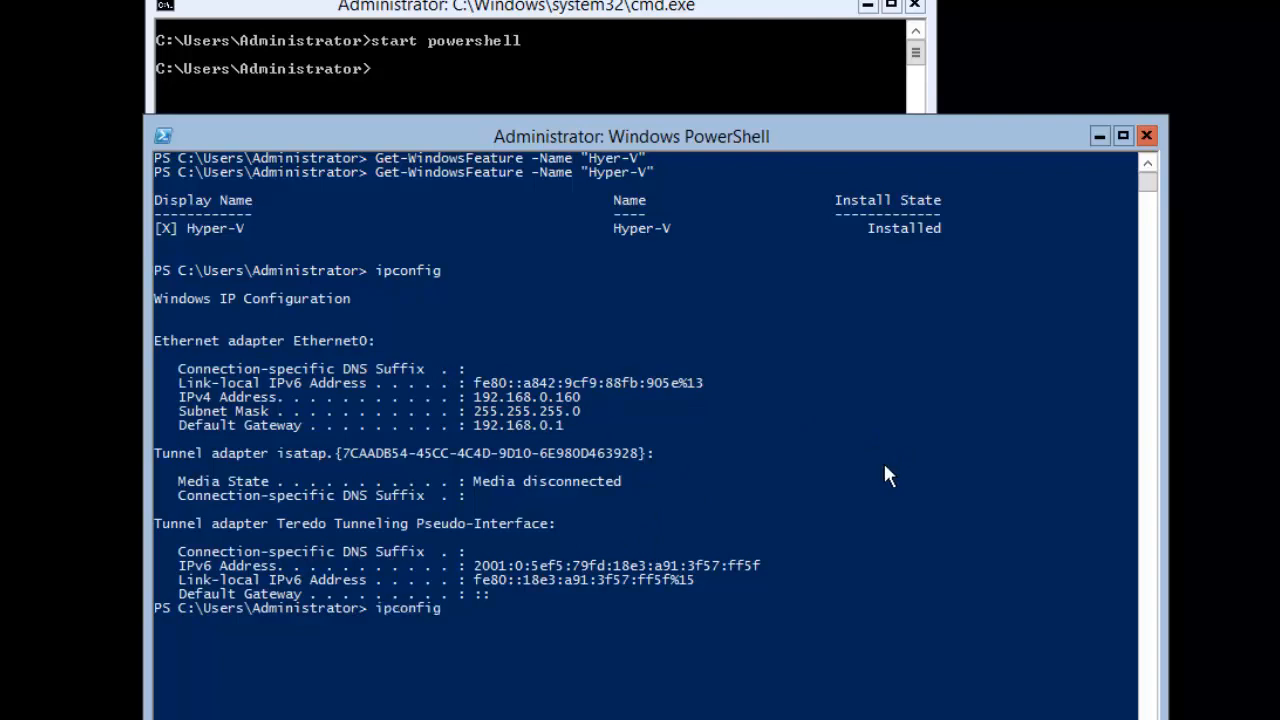
pyautogui.write('/all')
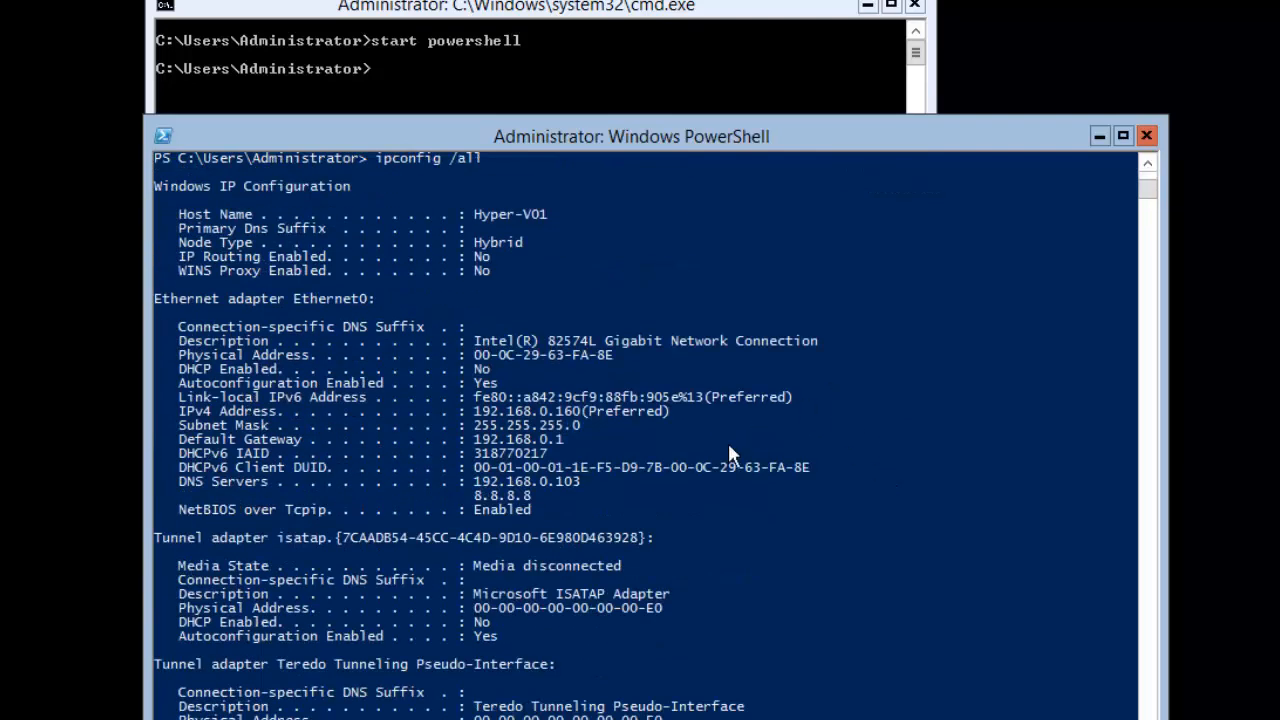
# Scroll through the ipconfig /all output, then lock the server with Win+L.
pyautogui.scroll(-3)
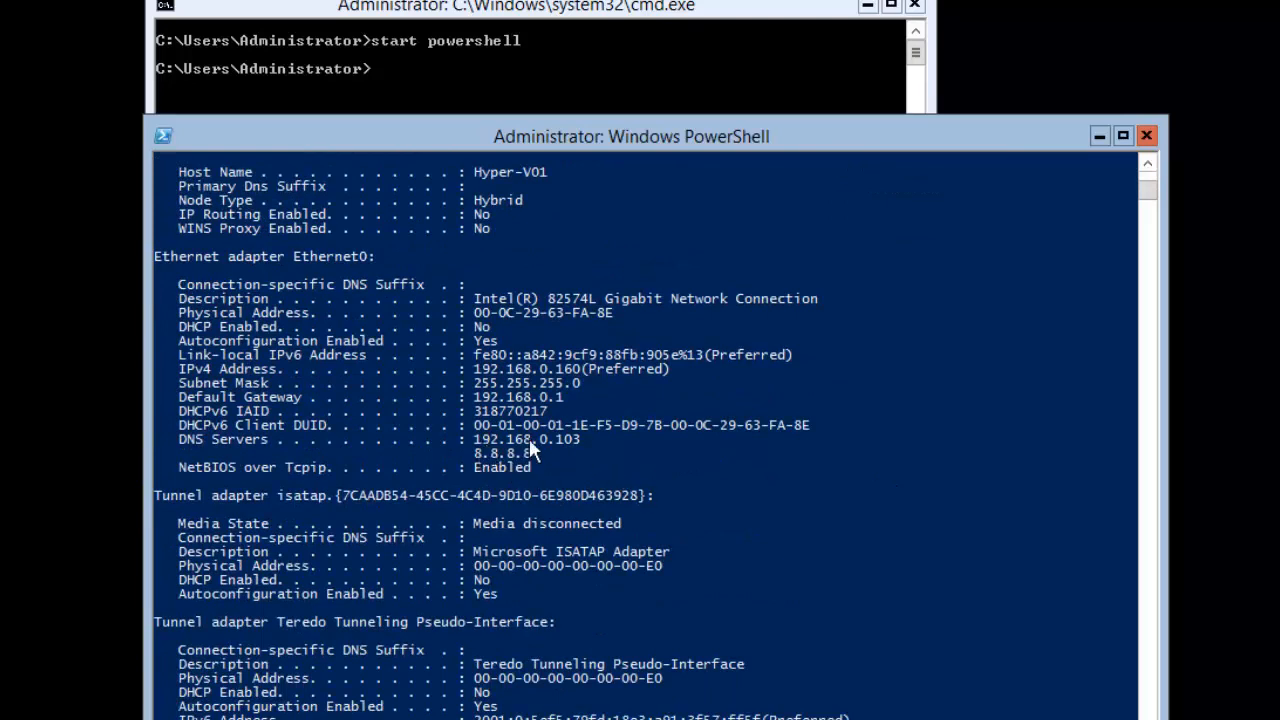
pyautogui.moveTo(518, 452)
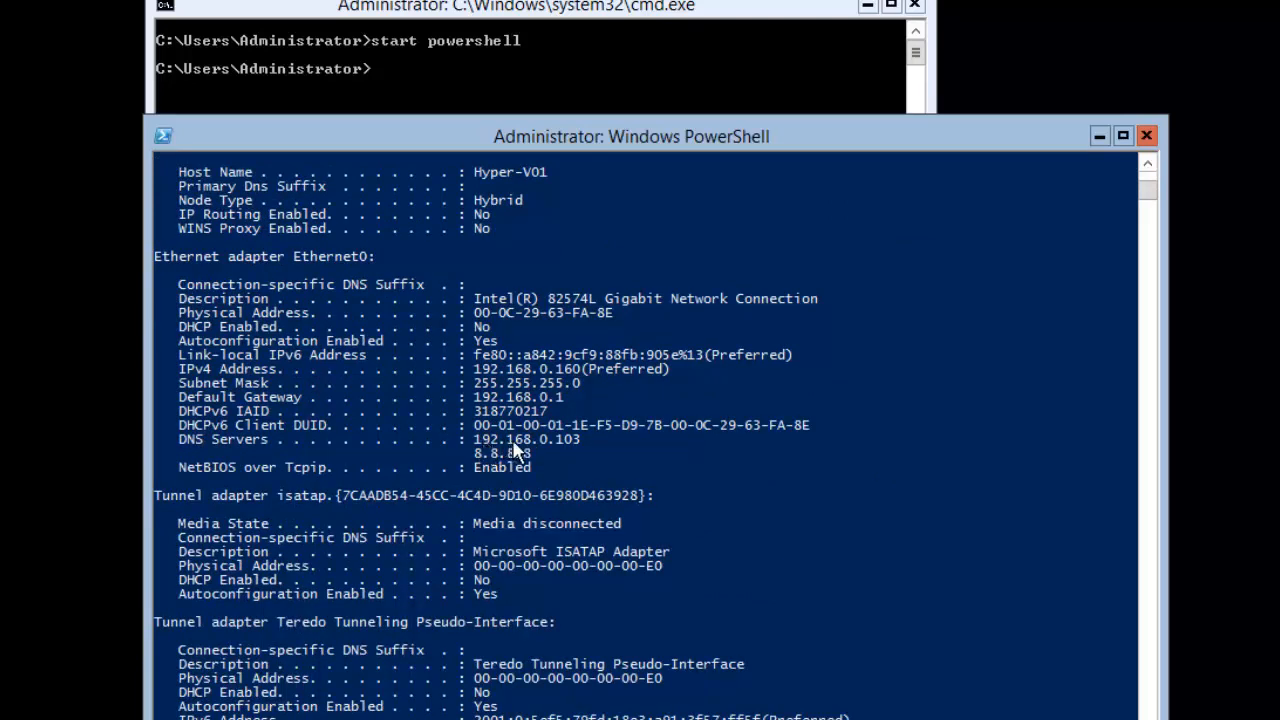
pyautogui.moveTo(540, 452)
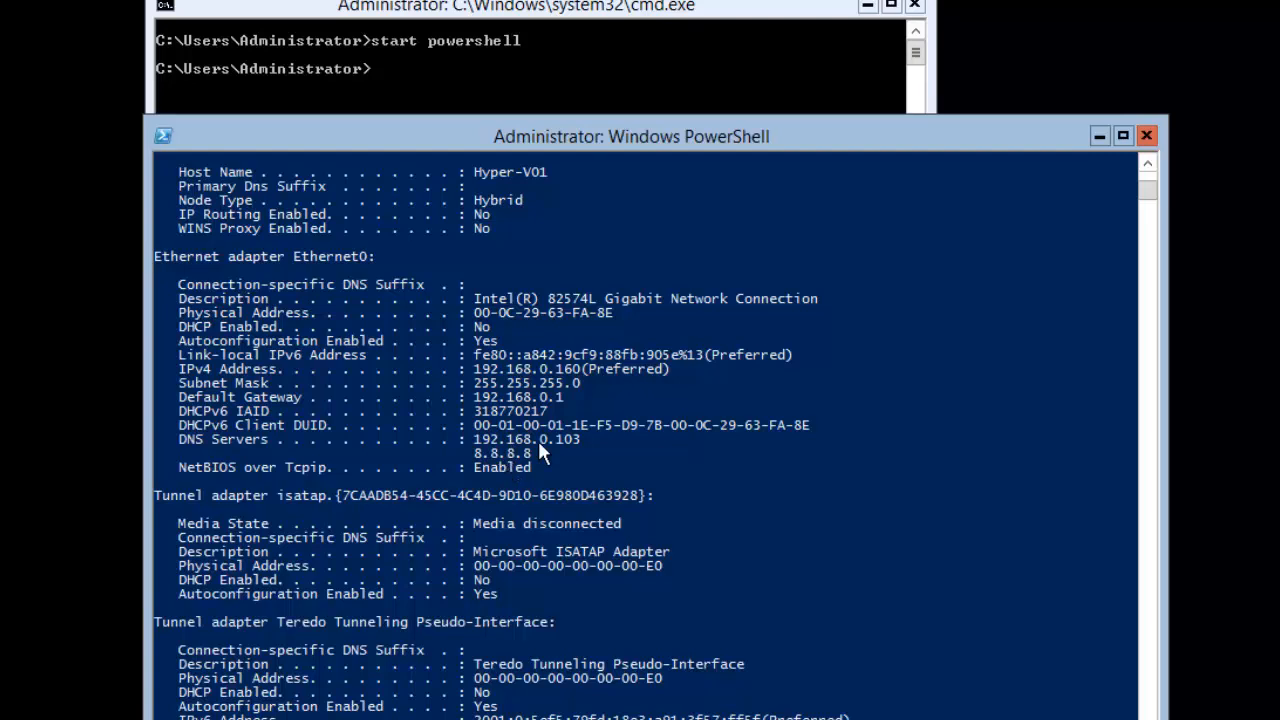
pyautogui.moveTo(612, 503)
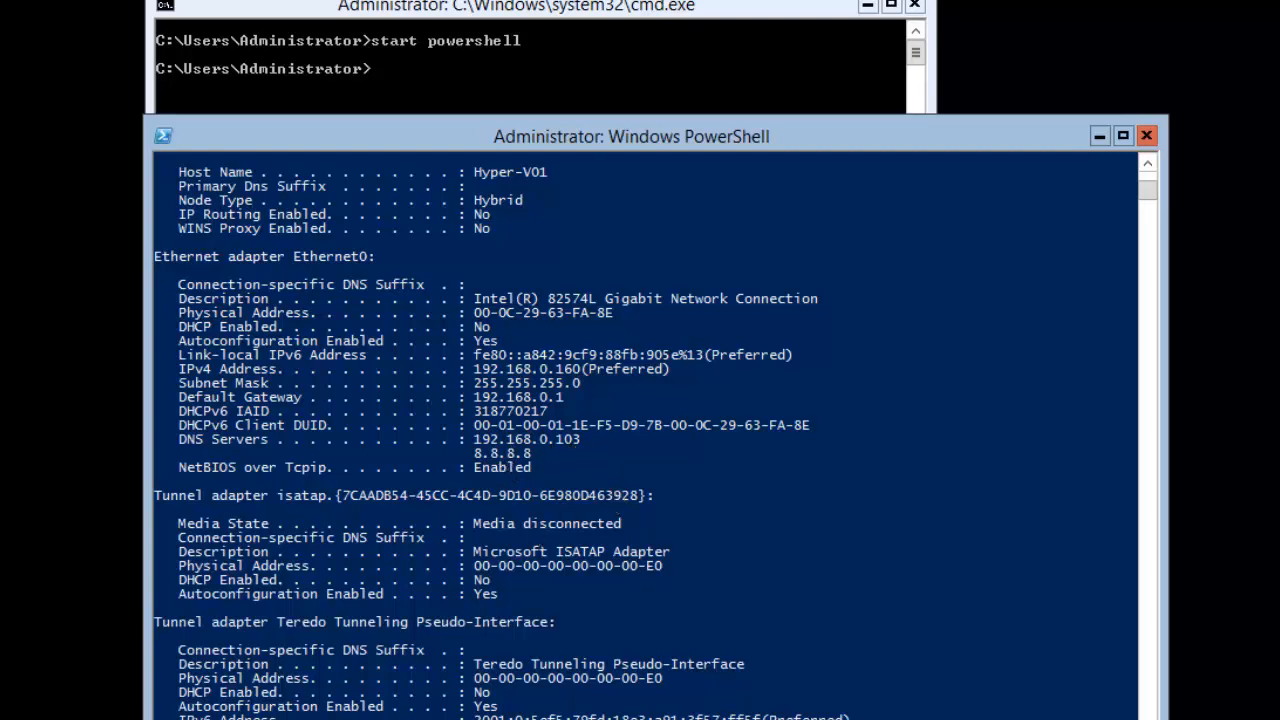
pyautogui.press('Win+l')
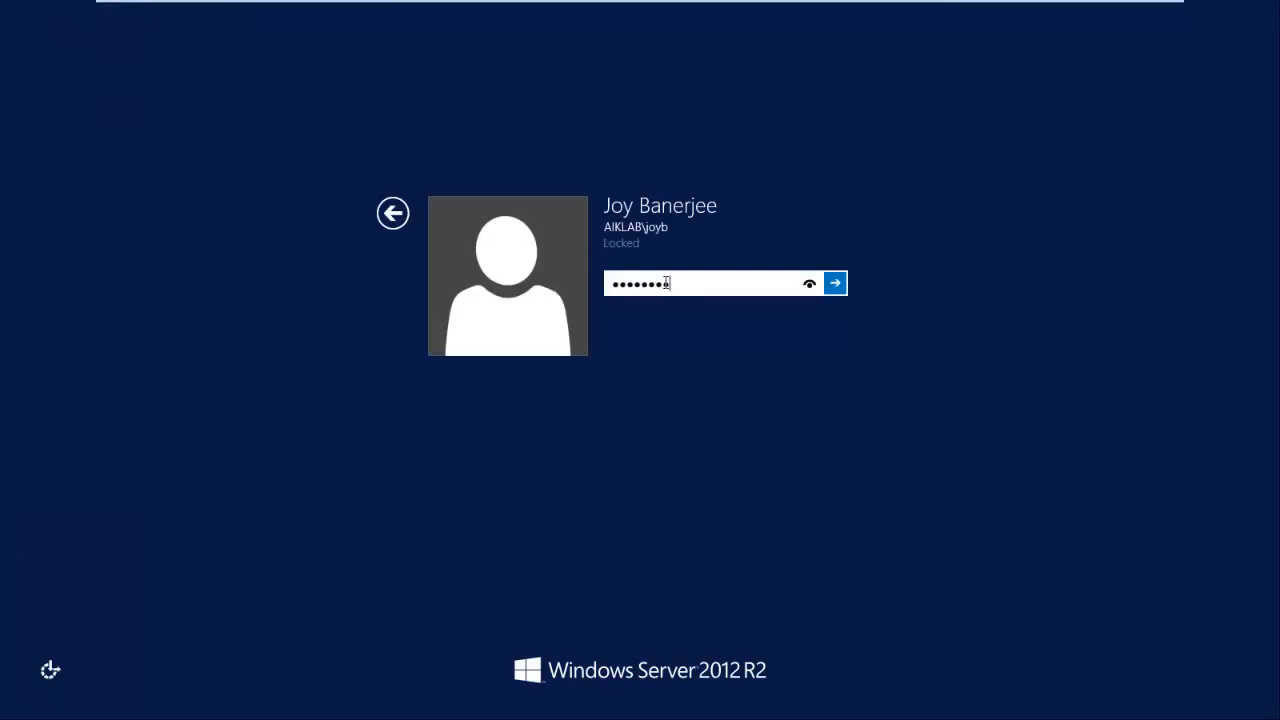
# Sign back in and stop the ping to 192.168.0.160 with Ctrl+C.
pyautogui.click(834, 282)
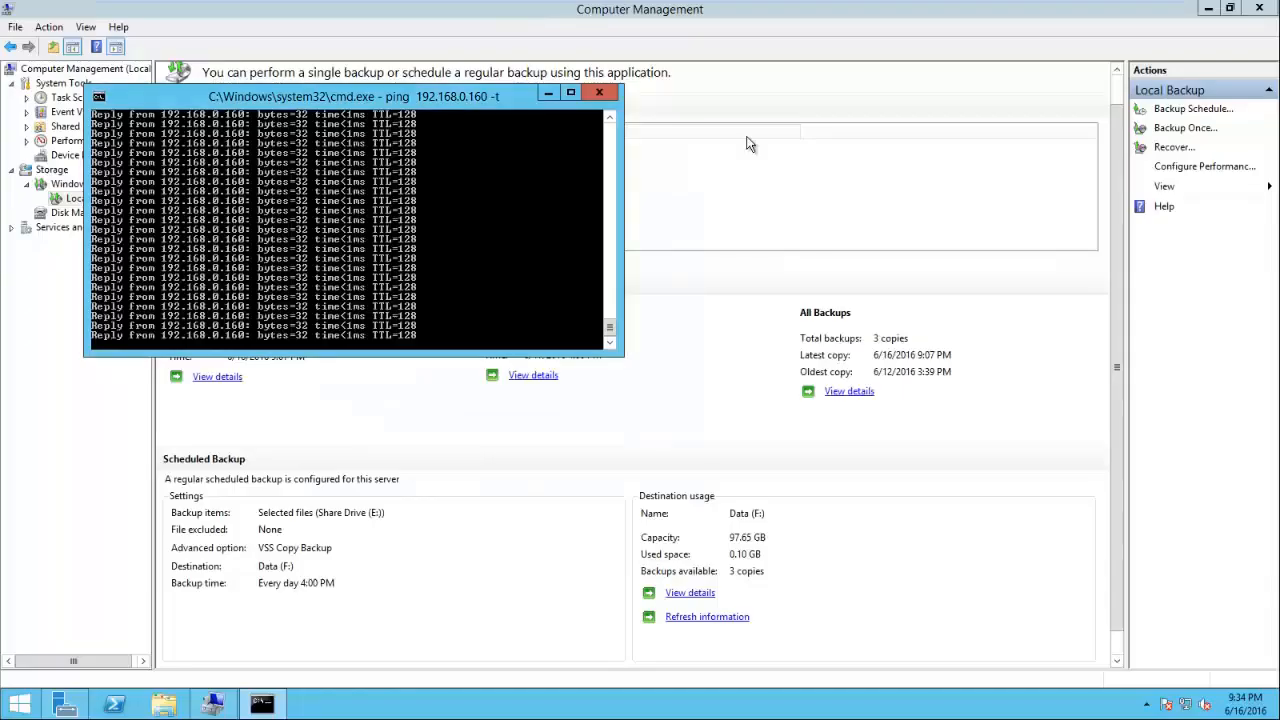
pyautogui.press('ctrl+c')
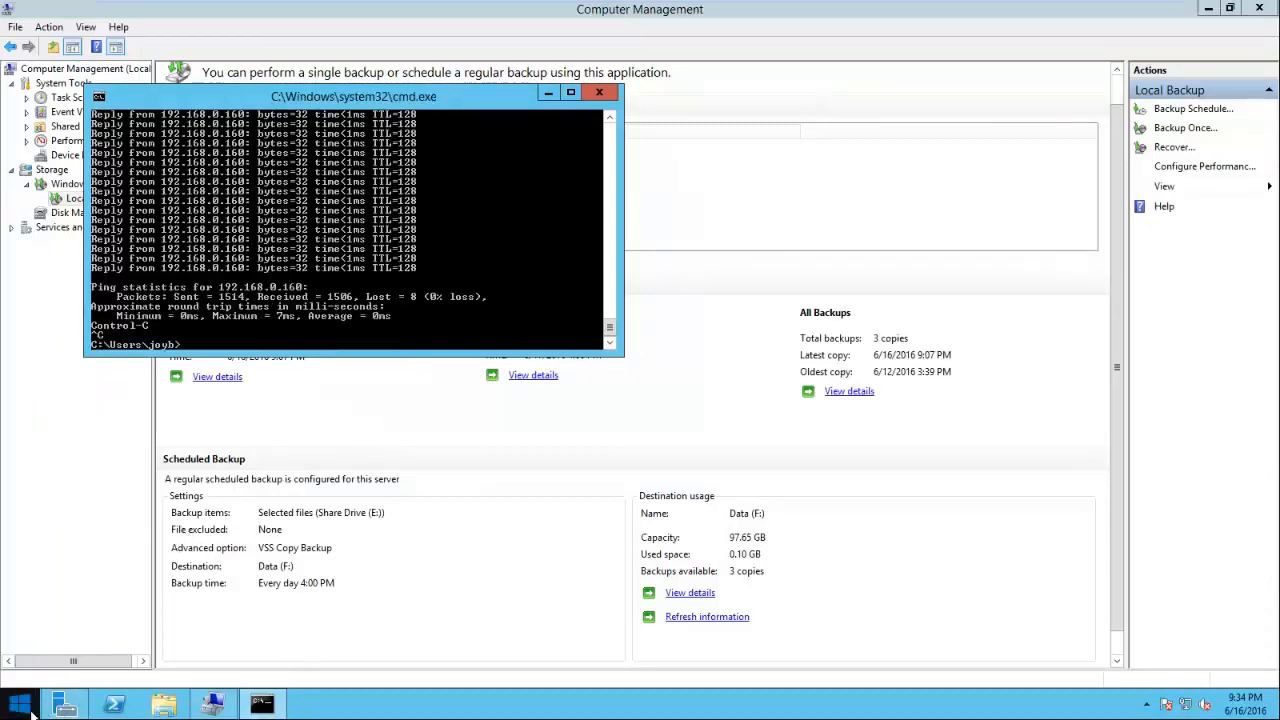
pyautogui.write('ipco')
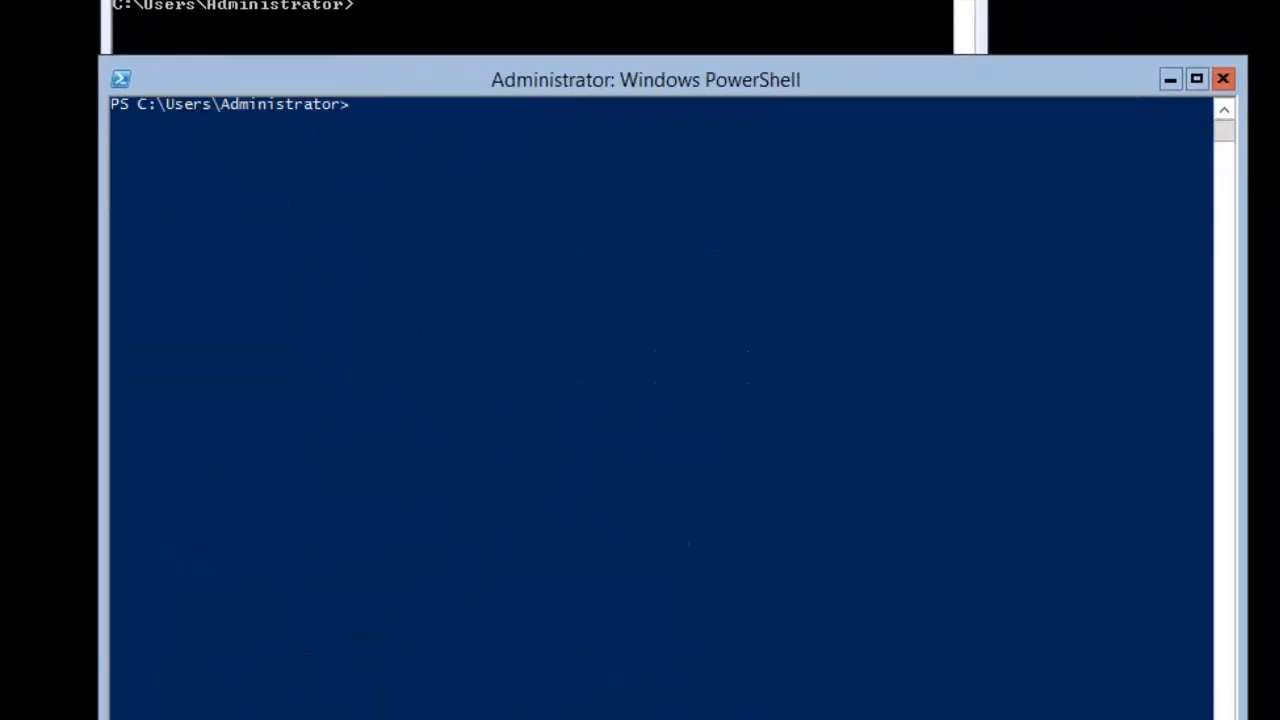
# Enter Add-Computer -Domain aiklab.local at the PowerShell prompt.
pyautogui.write('add-com')
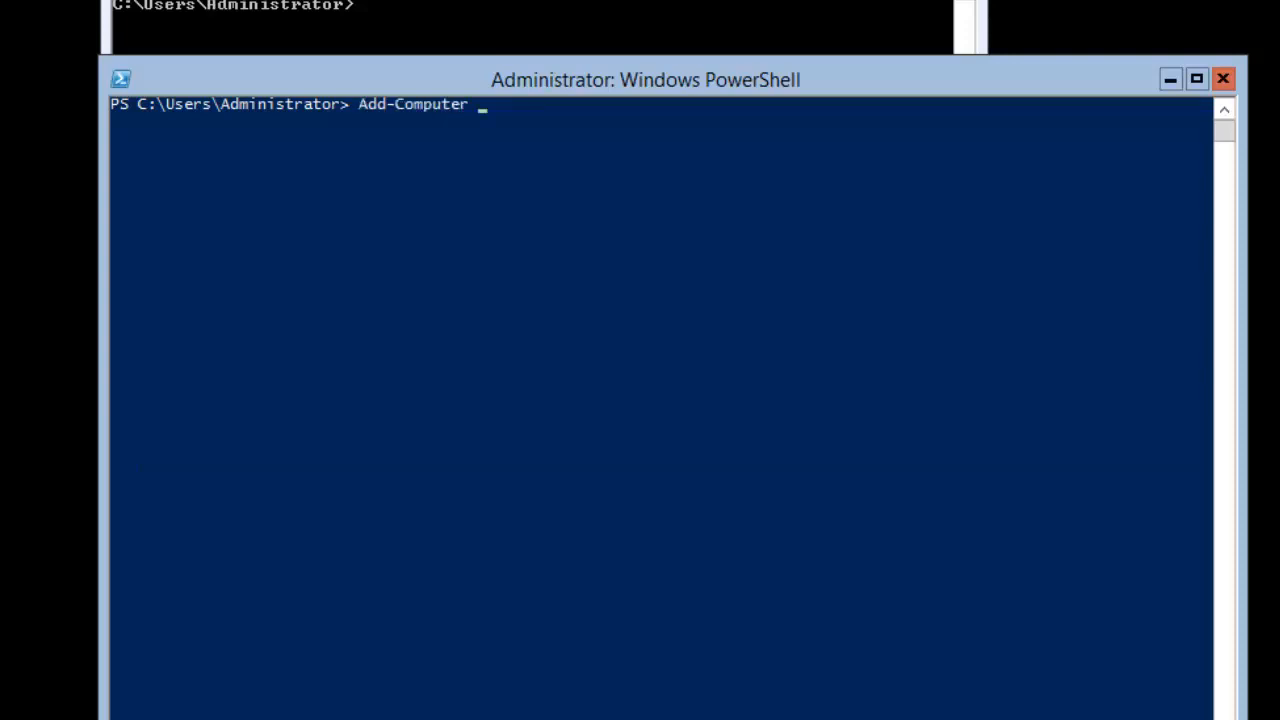
pyautogui.write('-s')
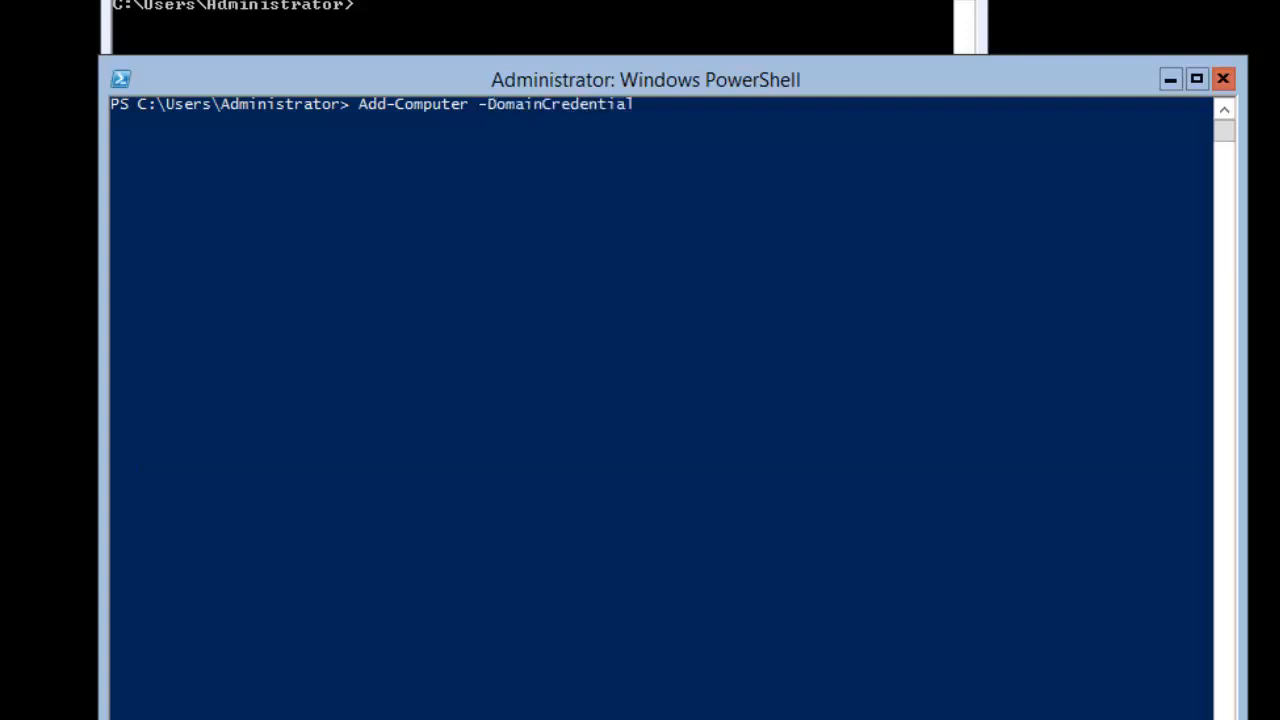
pyautogui.press('BackSpace')
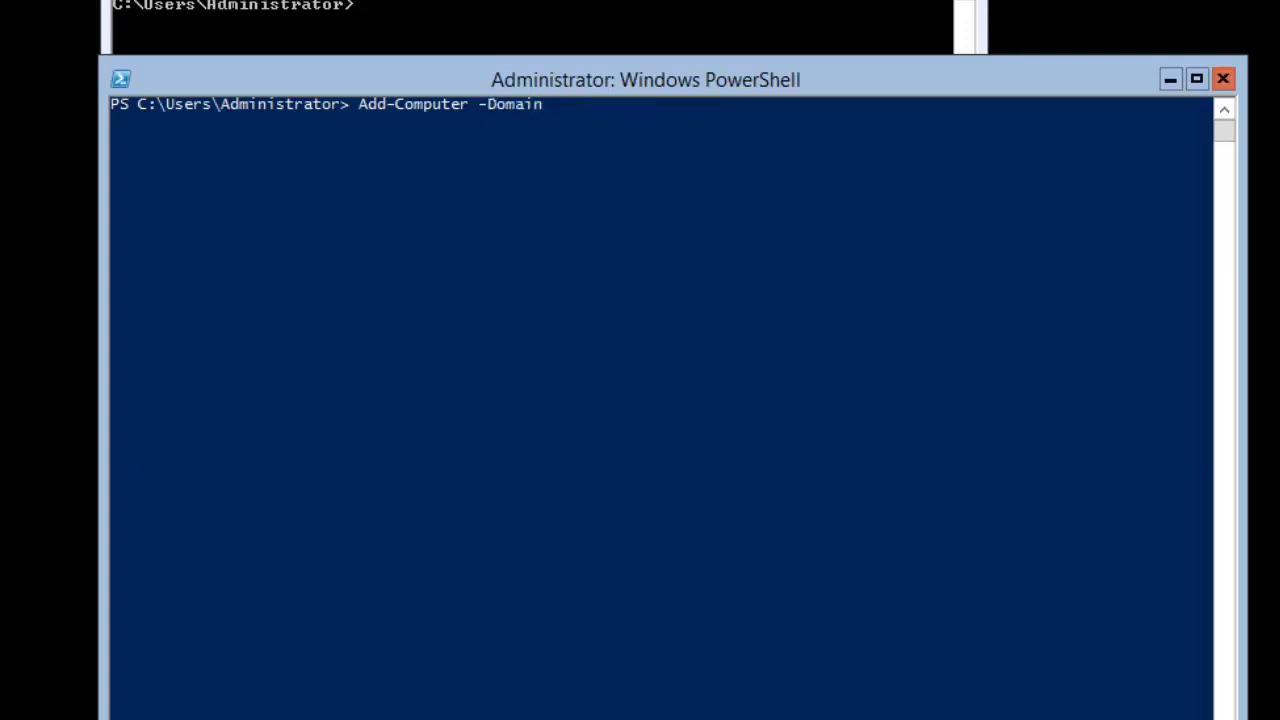
pyautogui.write('ai')
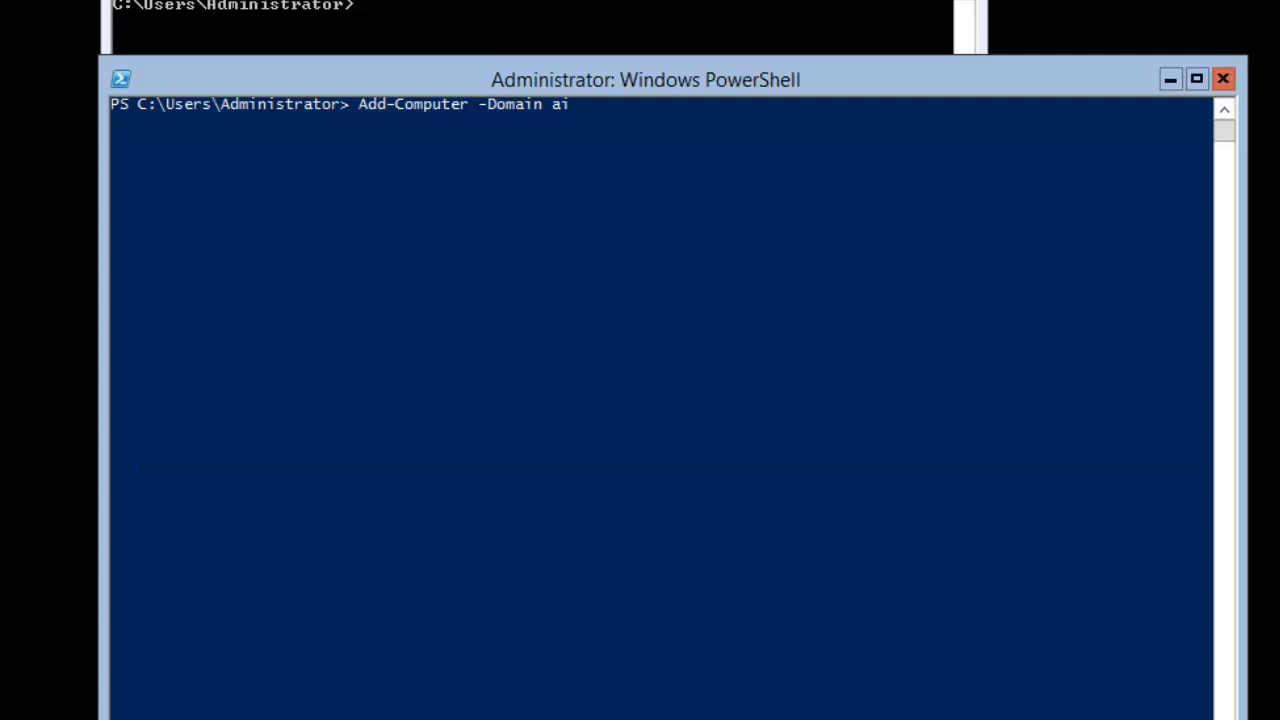
pyautogui.write('klab')
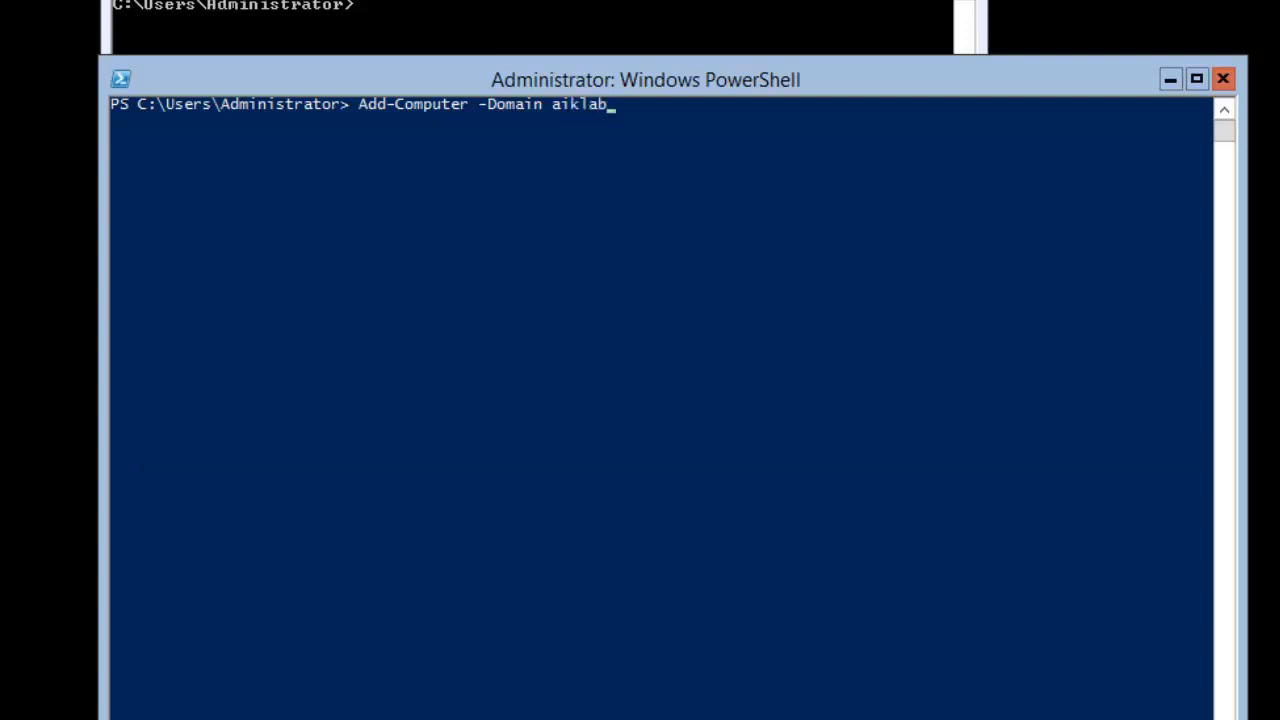
pyautogui.write('.local')
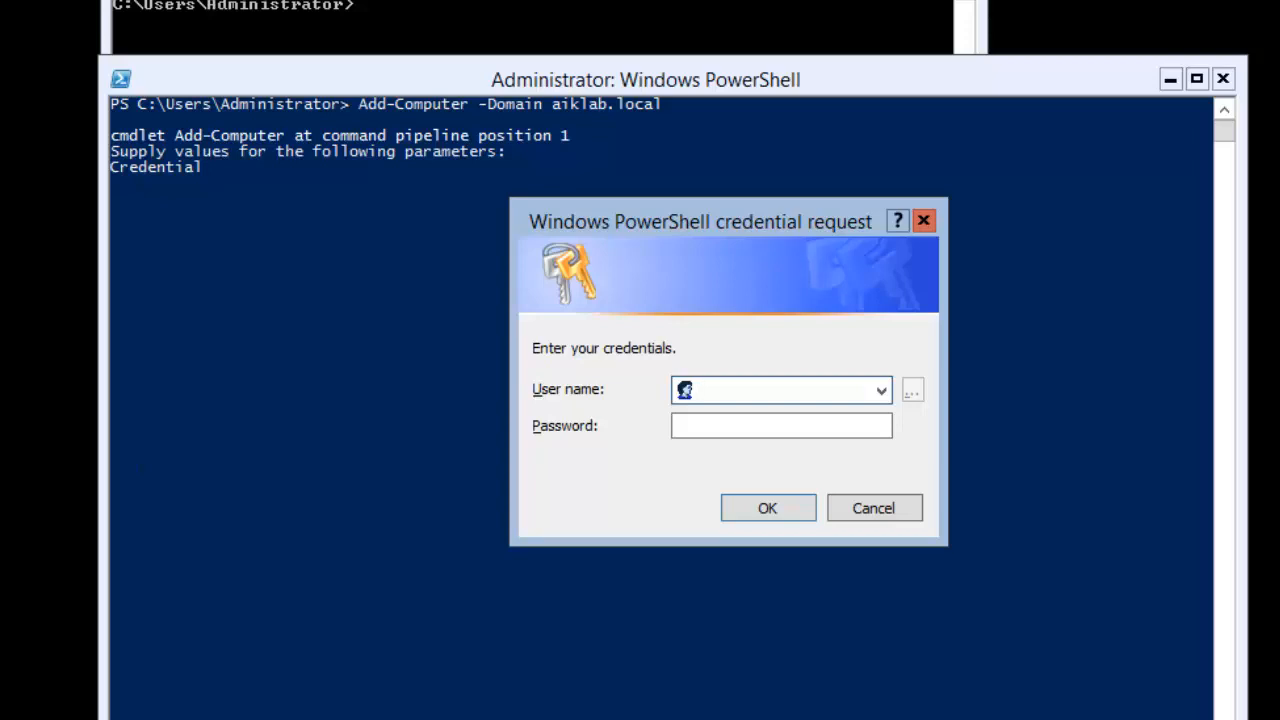
# Submit domain user joyb's credentials for the join, then run Restart-Computer.
pyautogui.write('joyb')
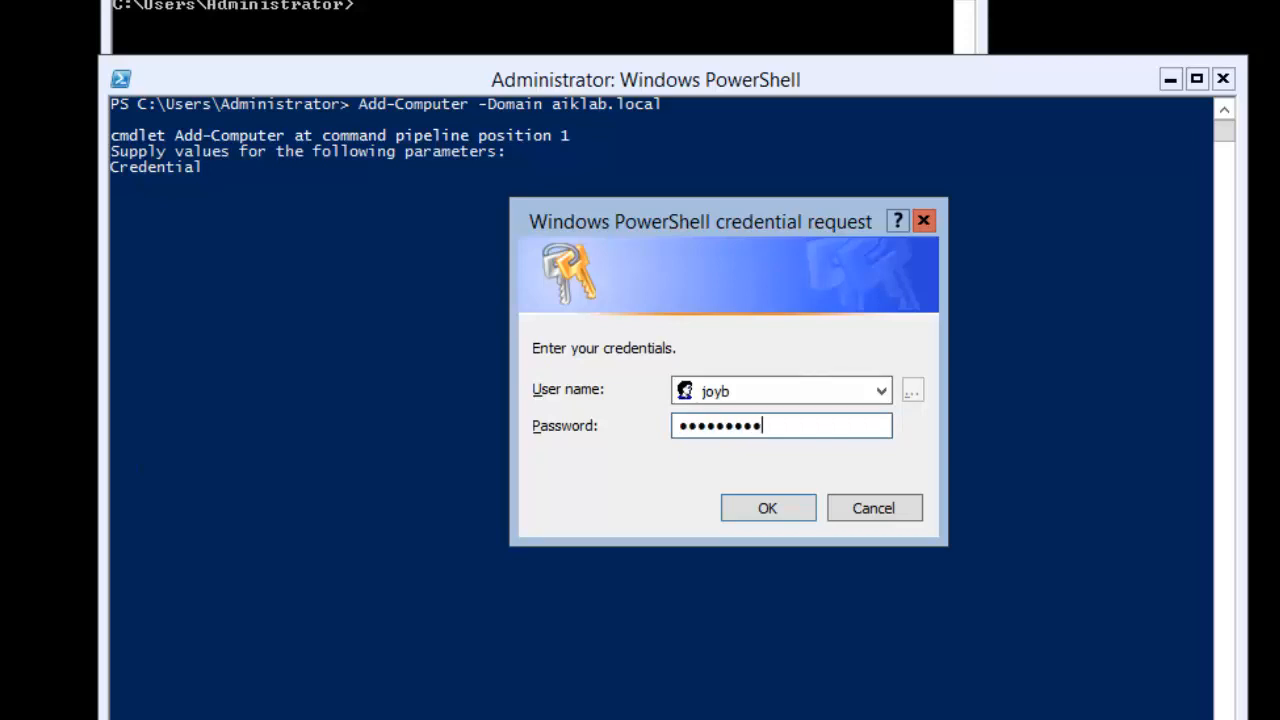
pyautogui.click(767, 508)
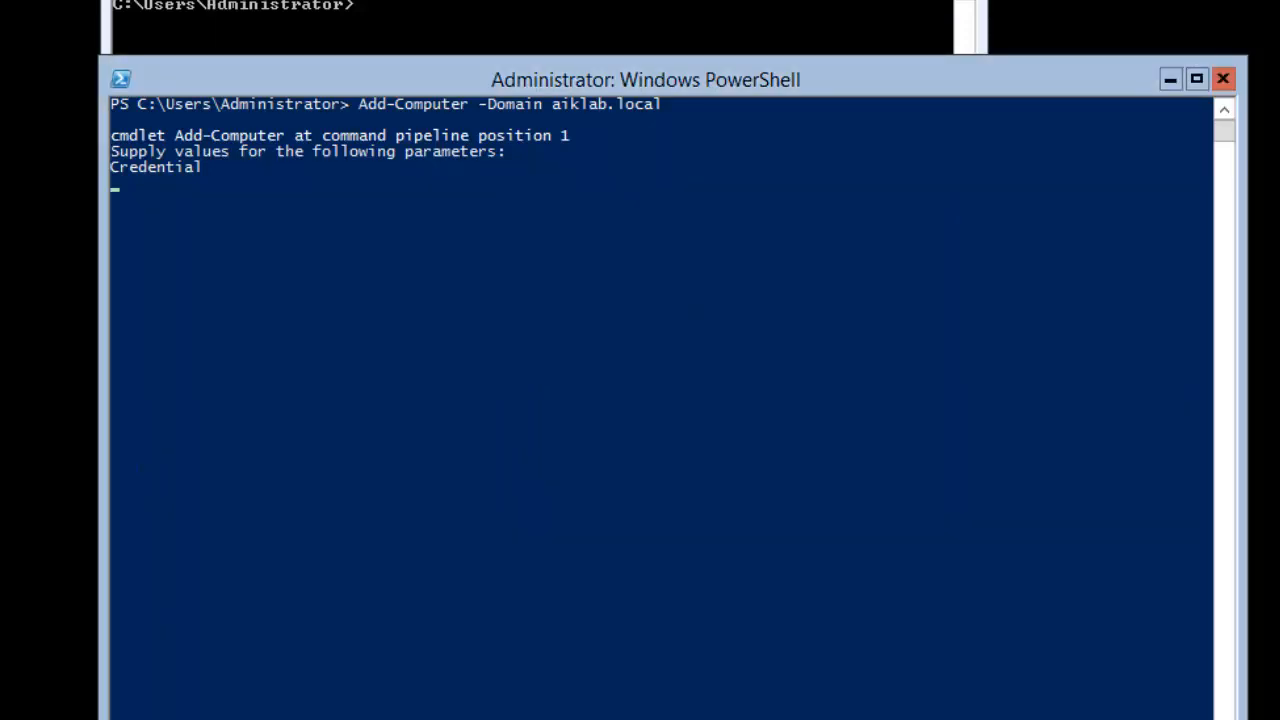
pyautogui.press('Enter')
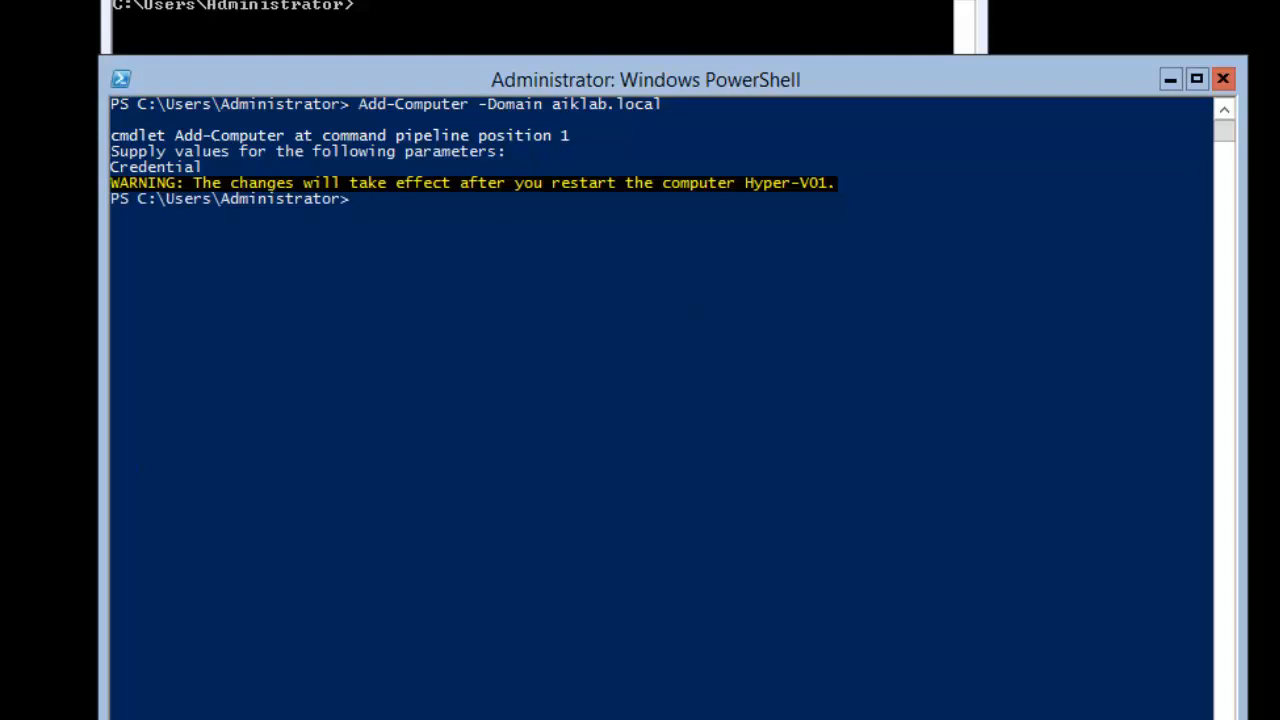
pyautogui.write('res')
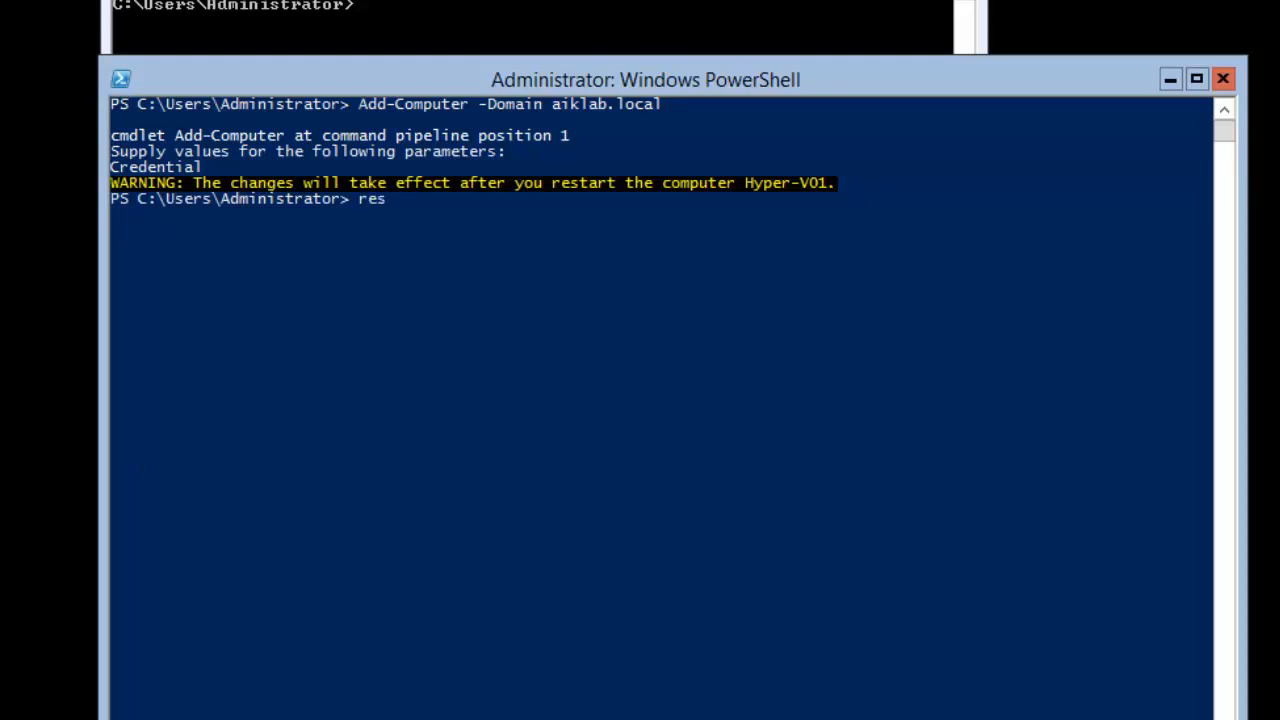
pyautogui.write('ta')
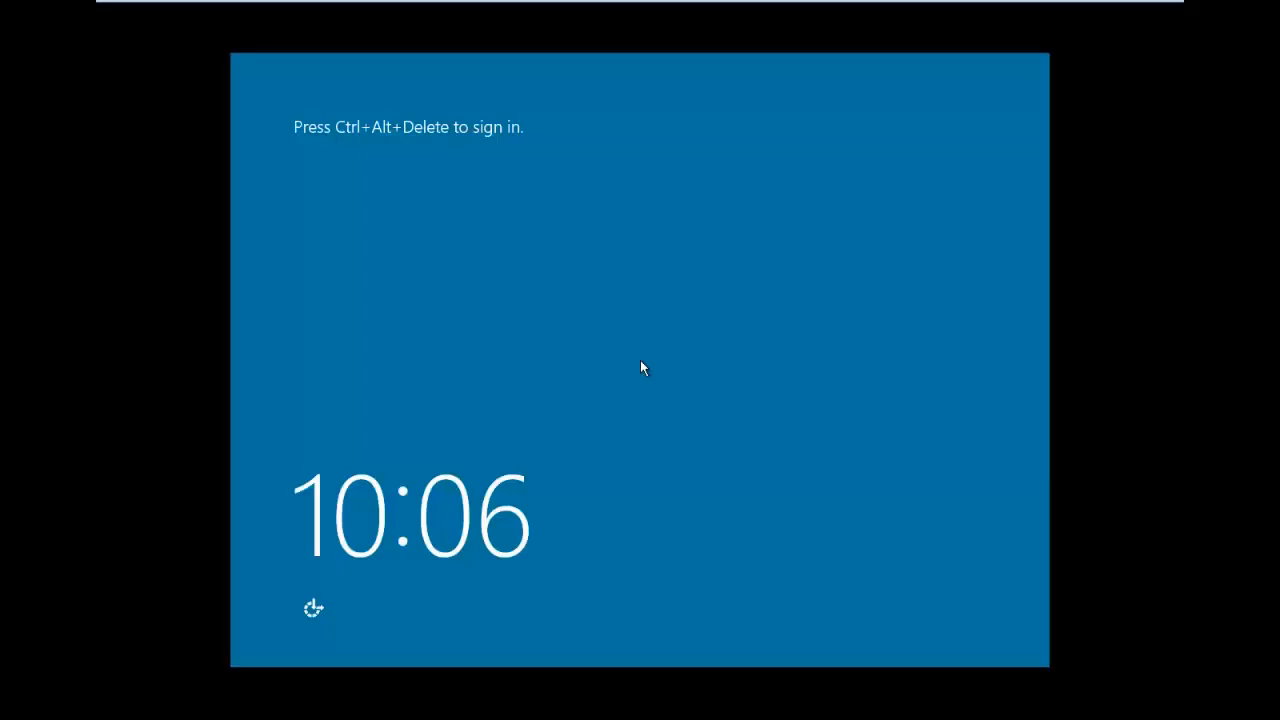
pyautogui.moveTo(563, 335)
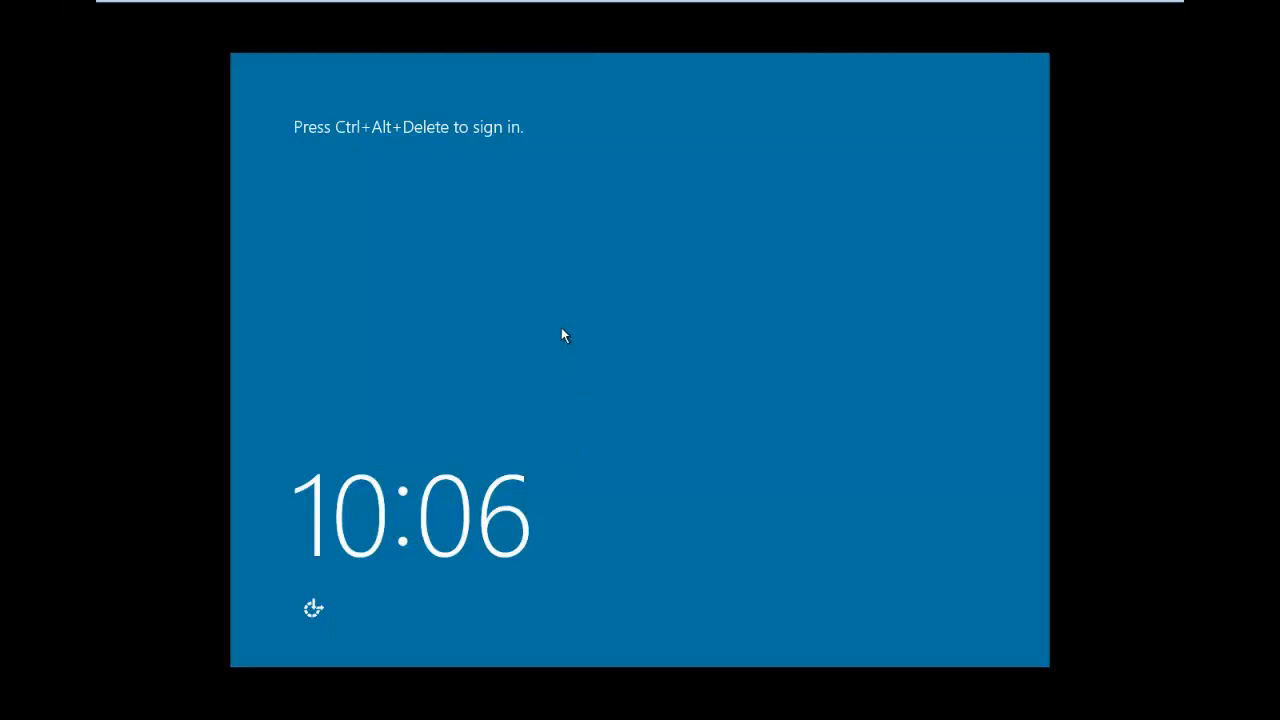
pyautogui.press('ctrl+alt+delete')
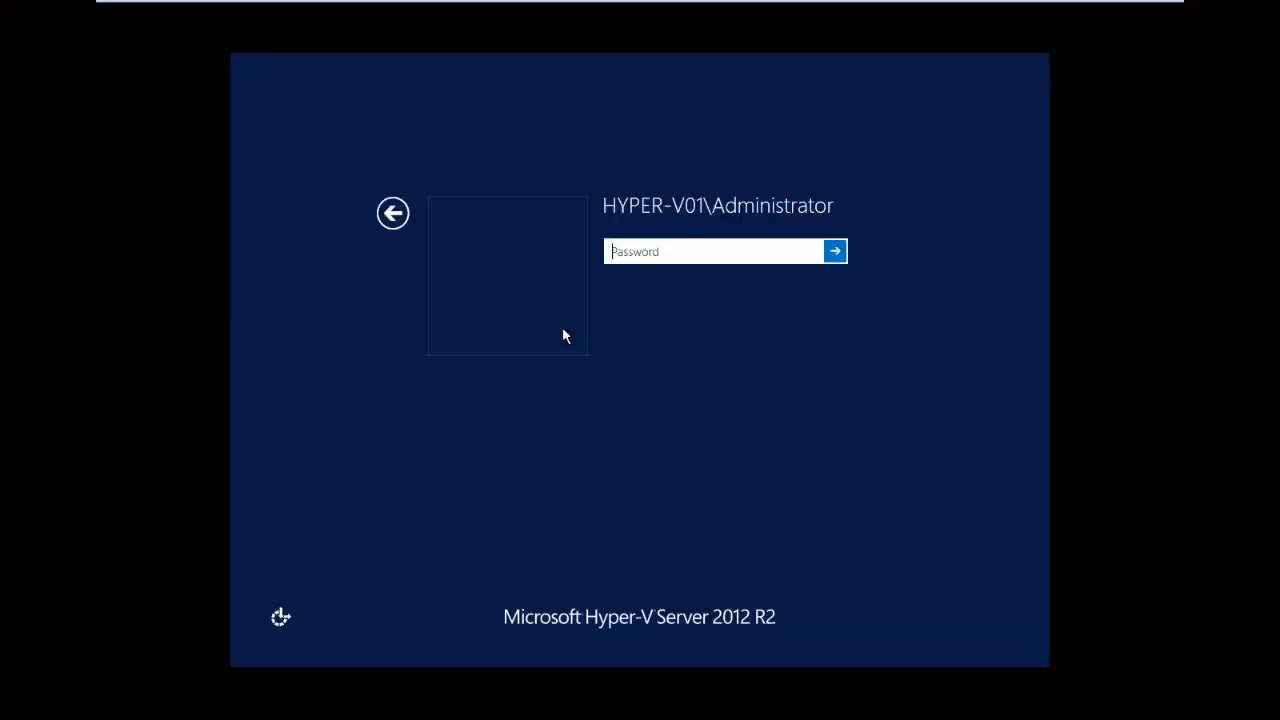
pyautogui.moveTo(393, 213)
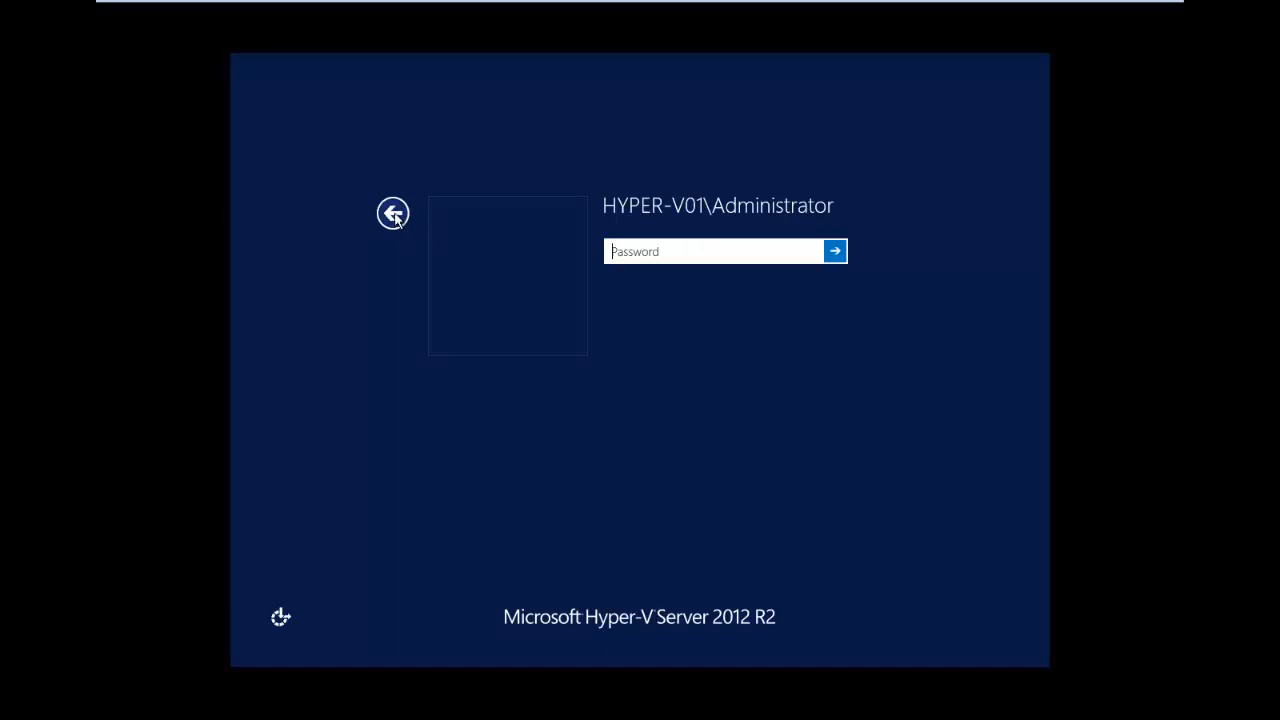
pyautogui.click(393, 213)
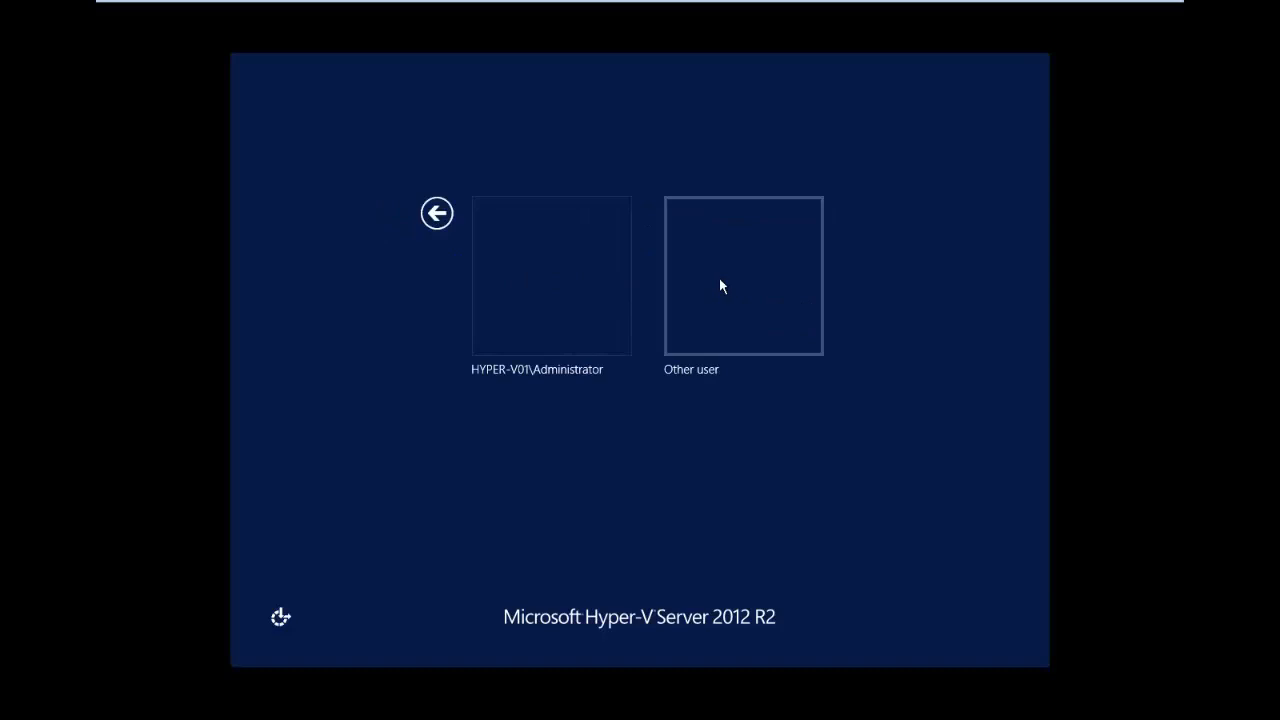
pyautogui.click(743, 275)
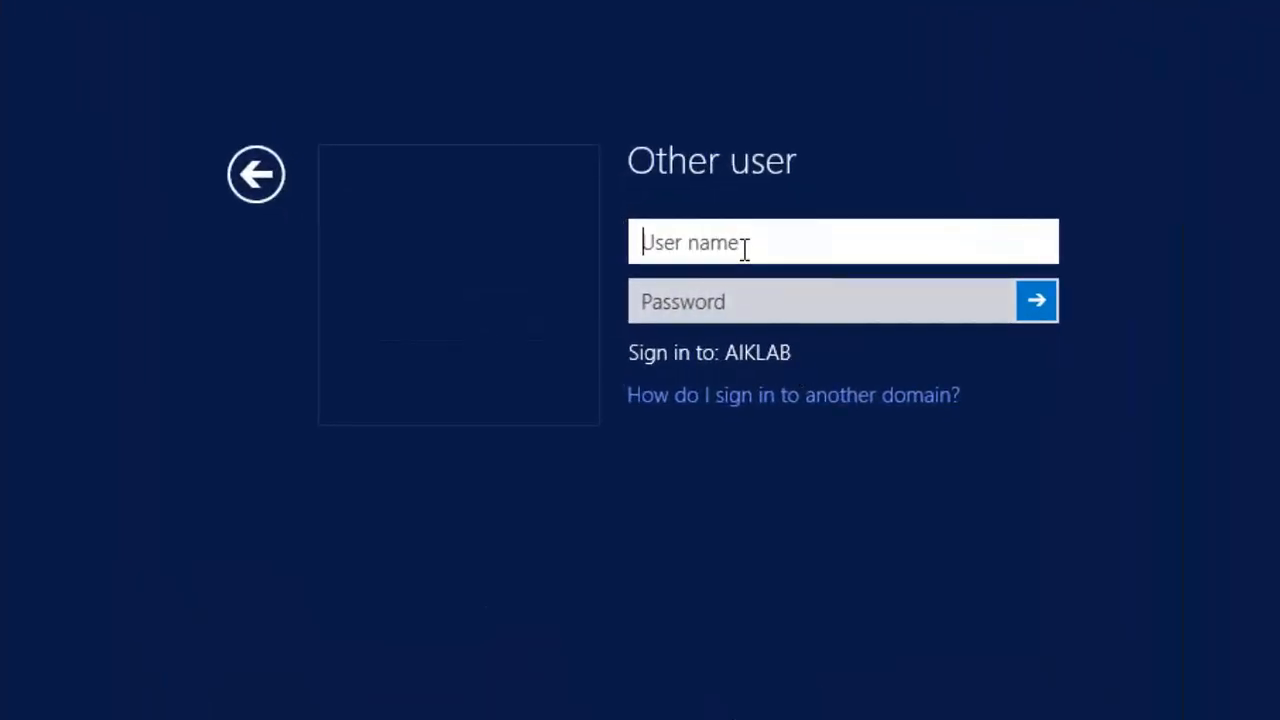
pyautogui.write('joyb')
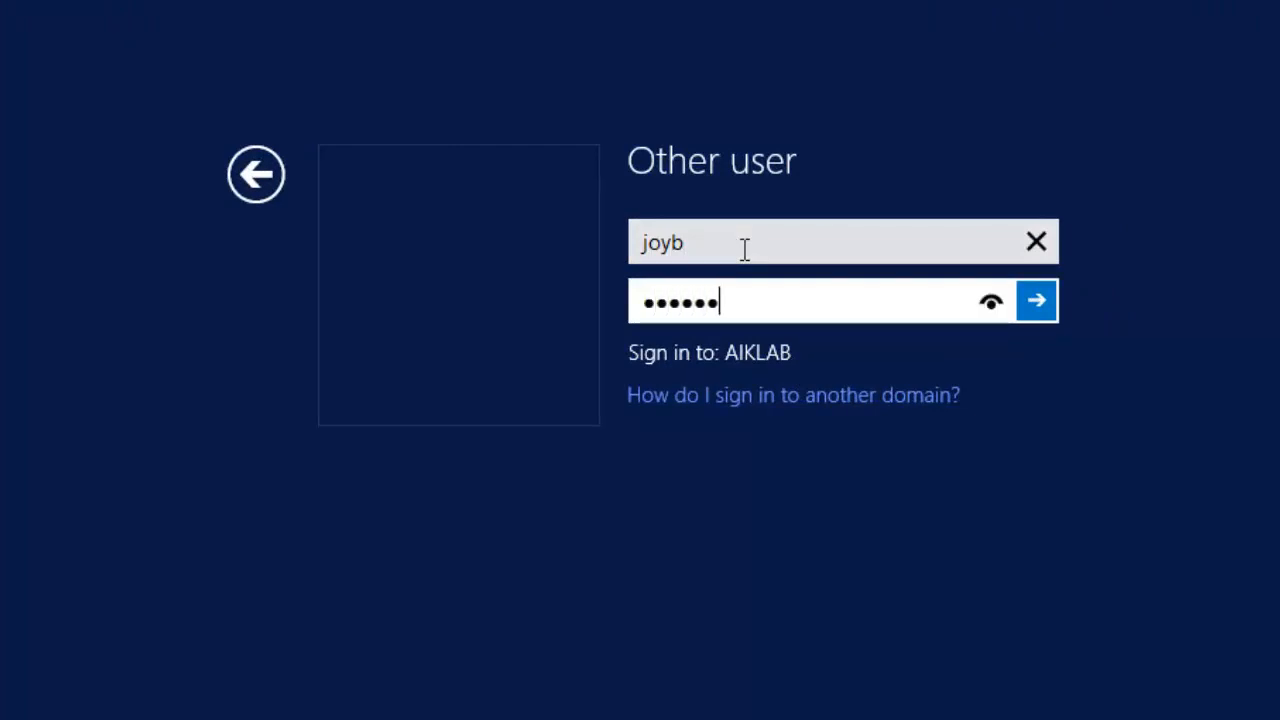
pyautogui.click(1036, 300)
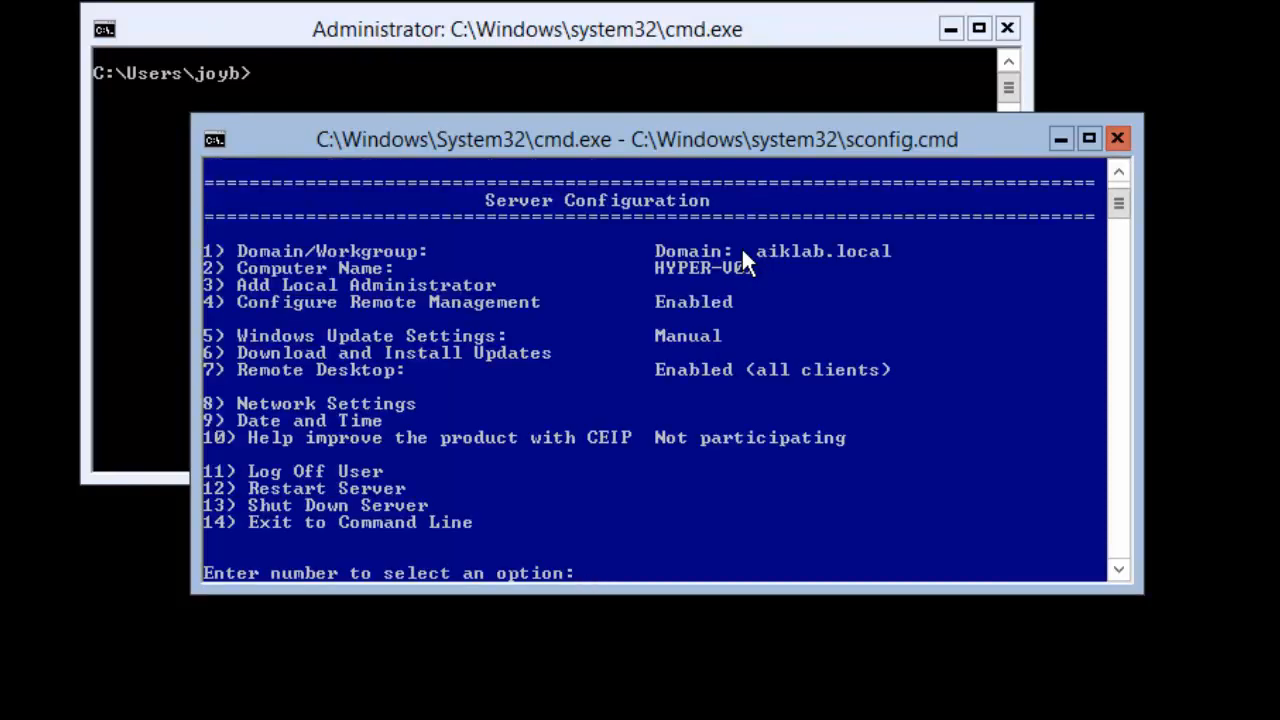
pyautogui.moveTo(720, 262)
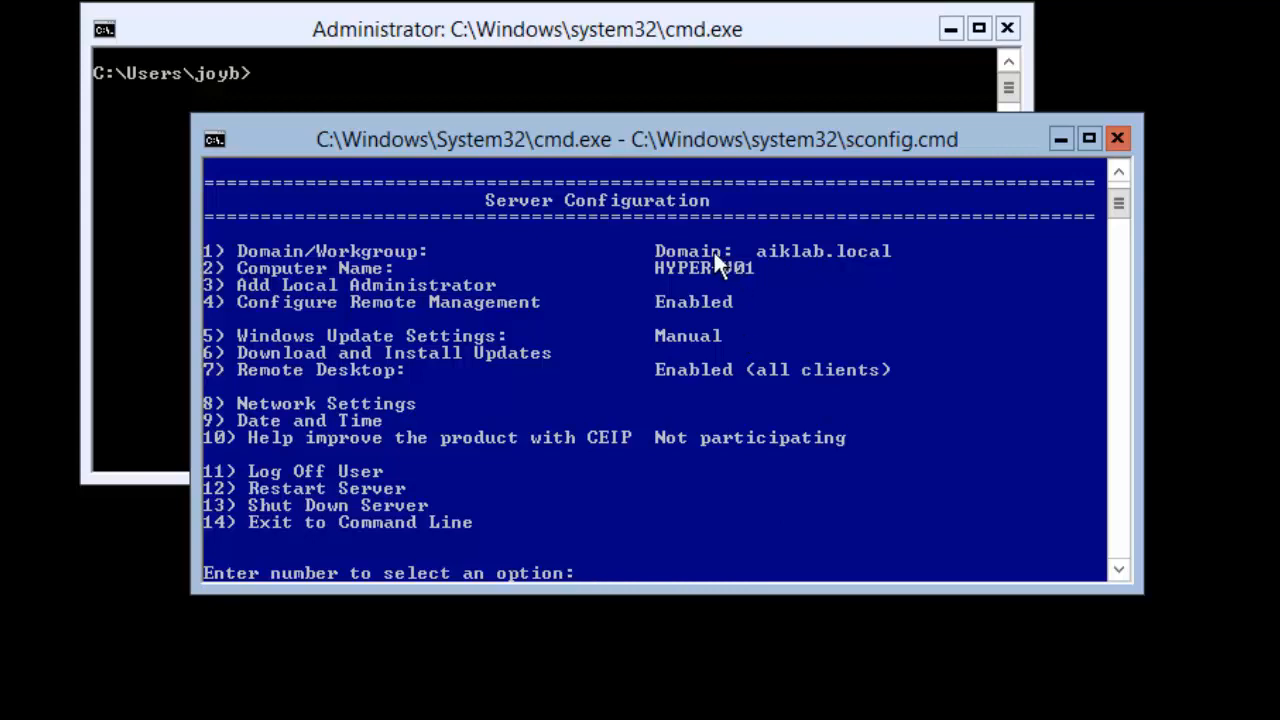
pyautogui.moveTo(780, 648)
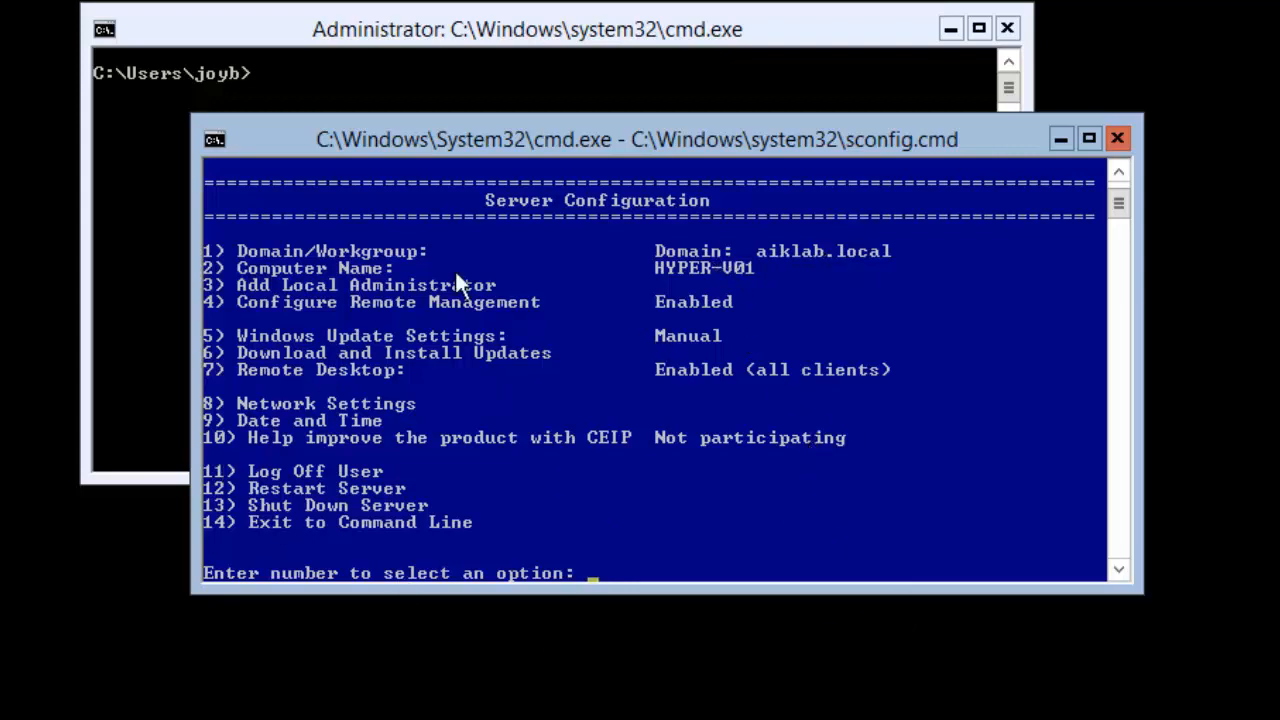
# Bring the Administrator cmd.exe window to the front.
pyautogui.click(527, 29)
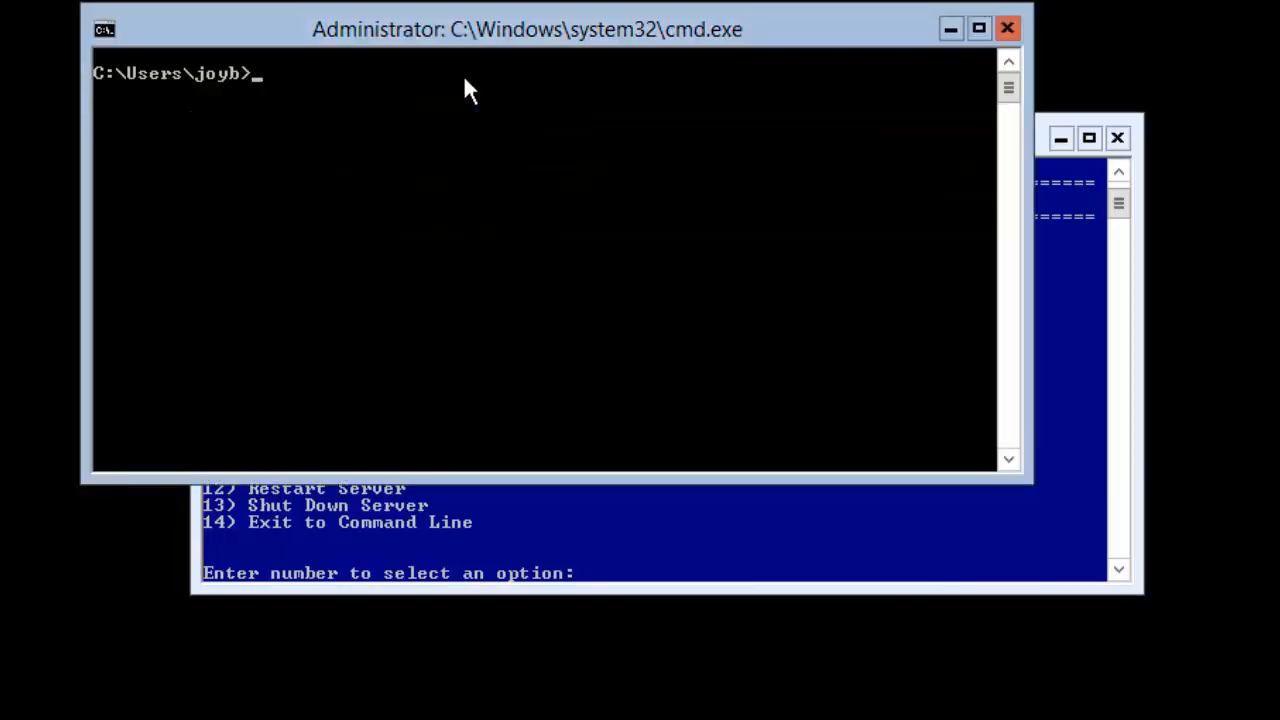